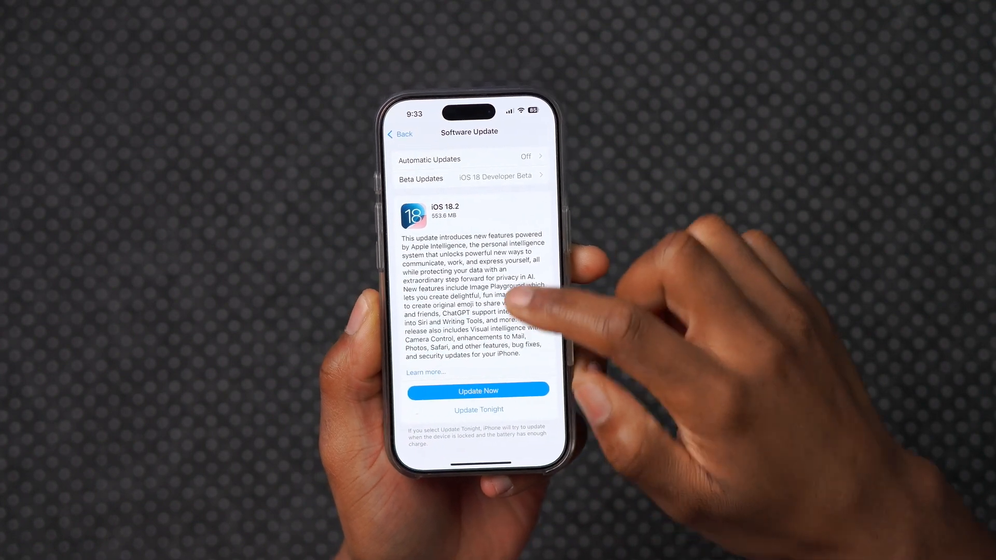
left_click(426, 371)
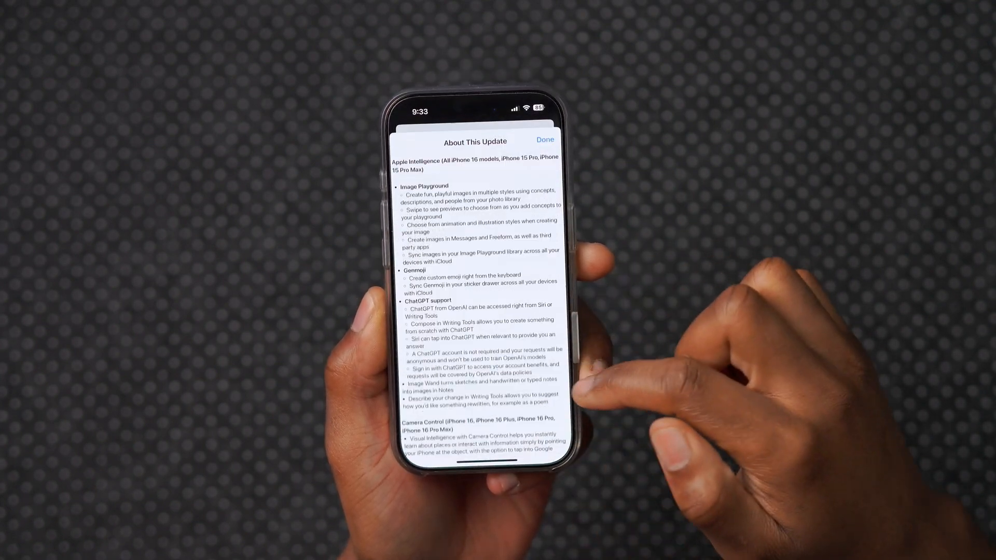
left_click(544, 139)
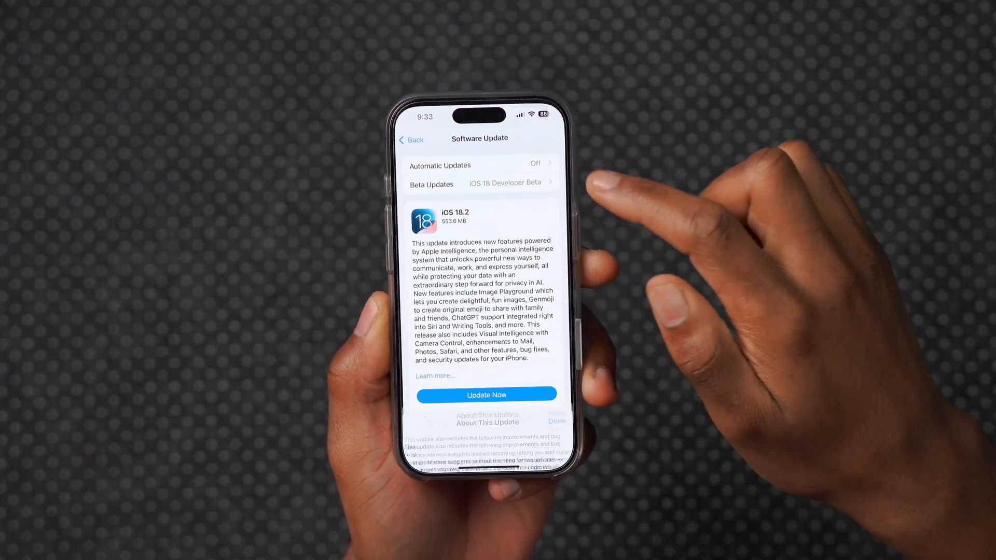